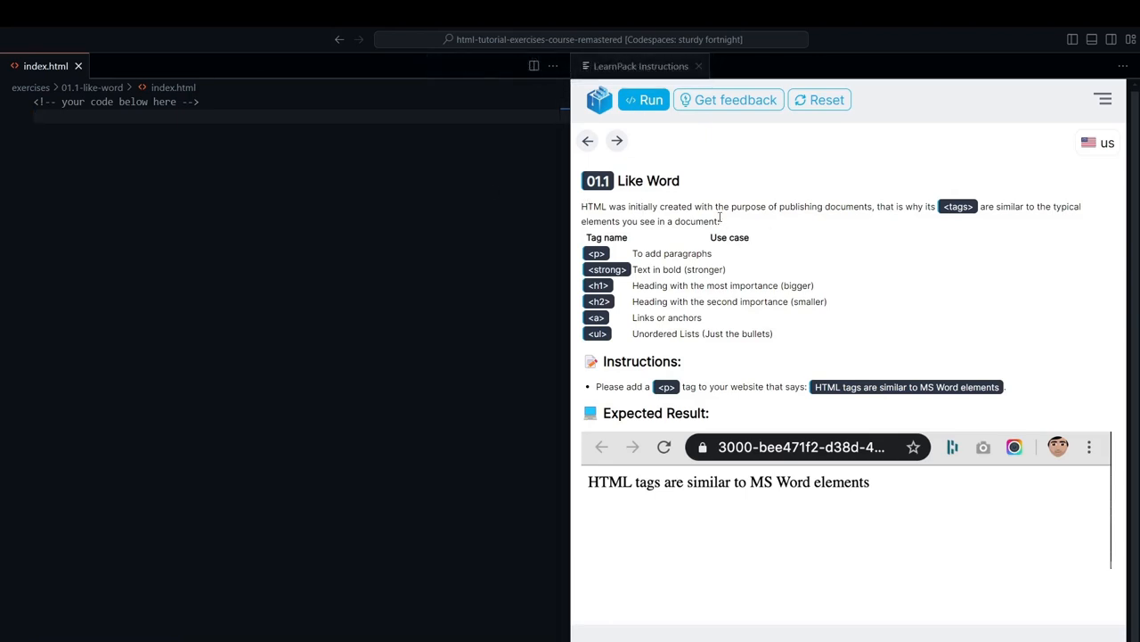
# Begin a paragraph element in index.html, starting with a partial <p>< entry
pyautogui.click(36, 118)
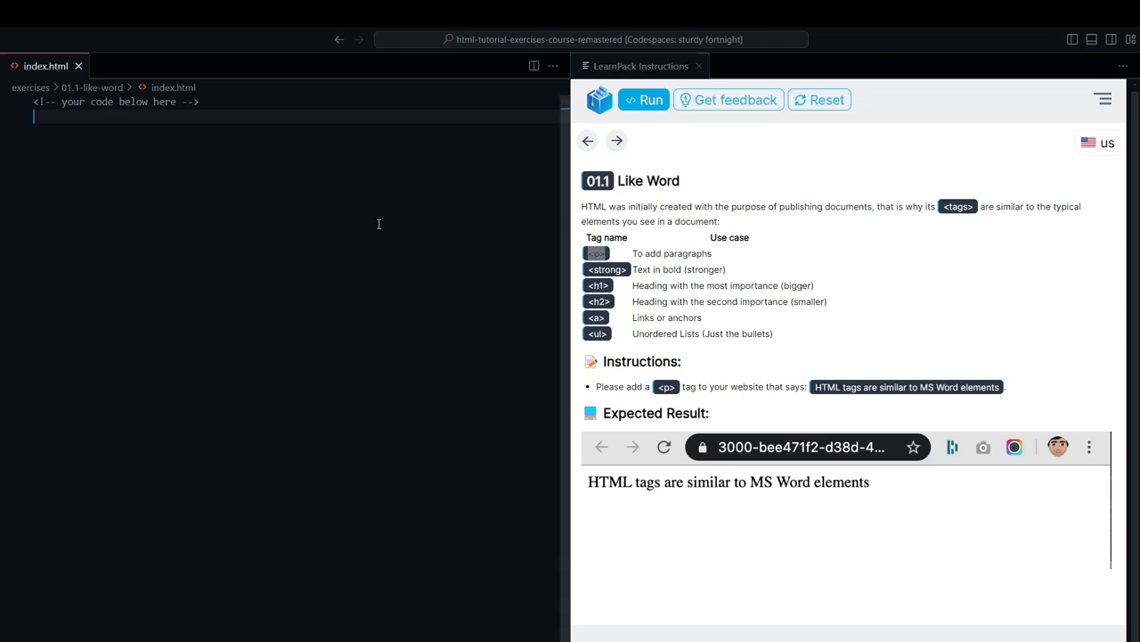
pyautogui.write('<p><')
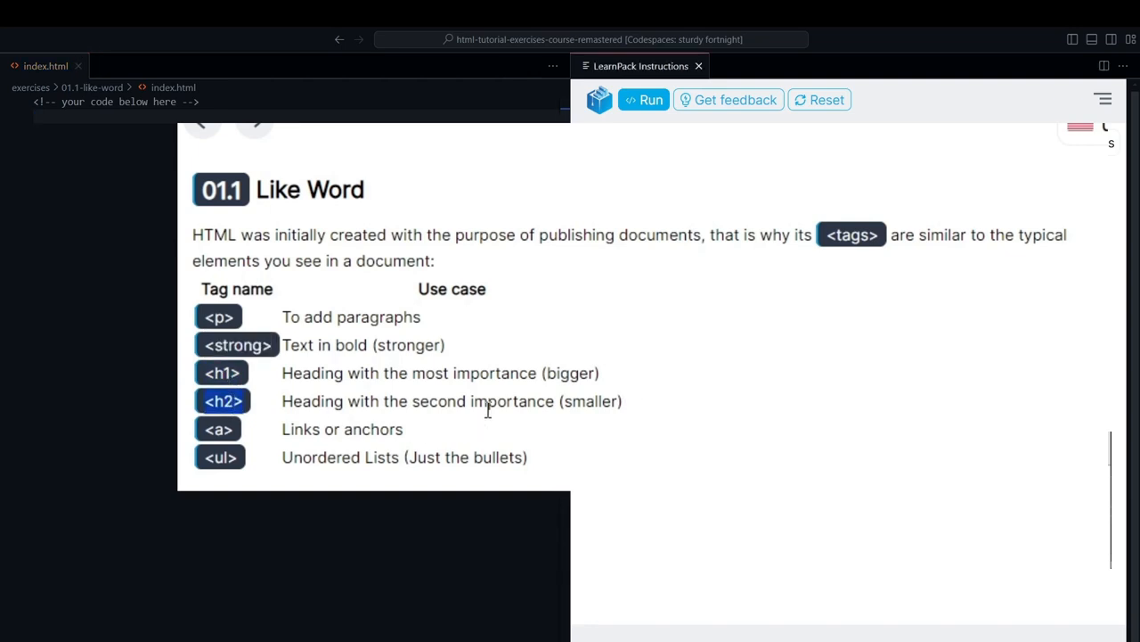
pyautogui.doubleClick(439, 399)
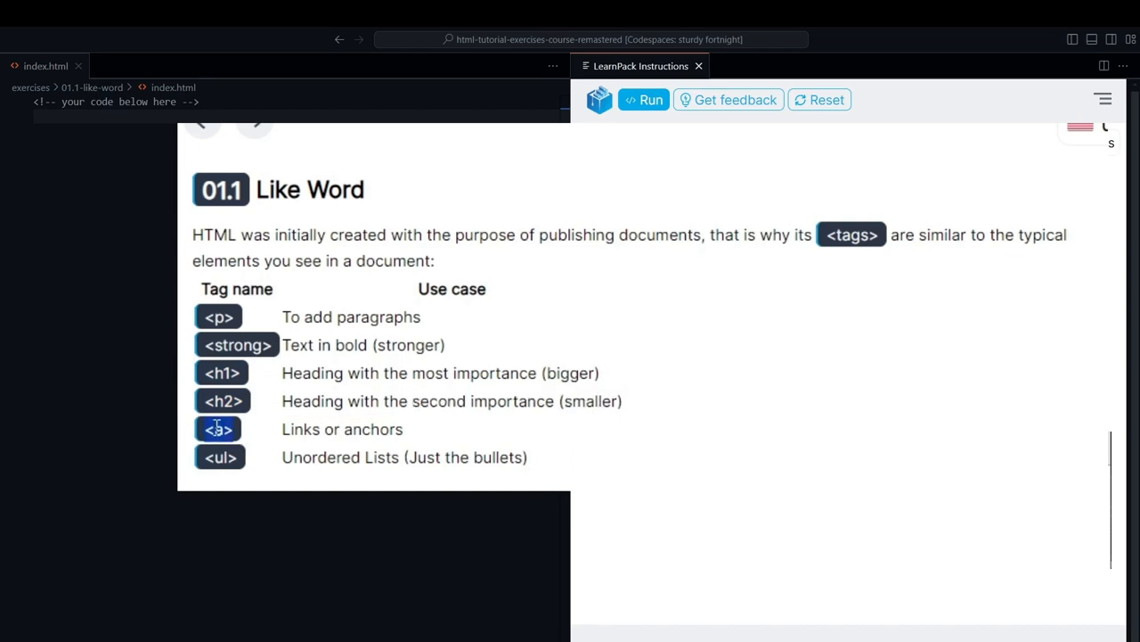
pyautogui.moveTo(531, 474)
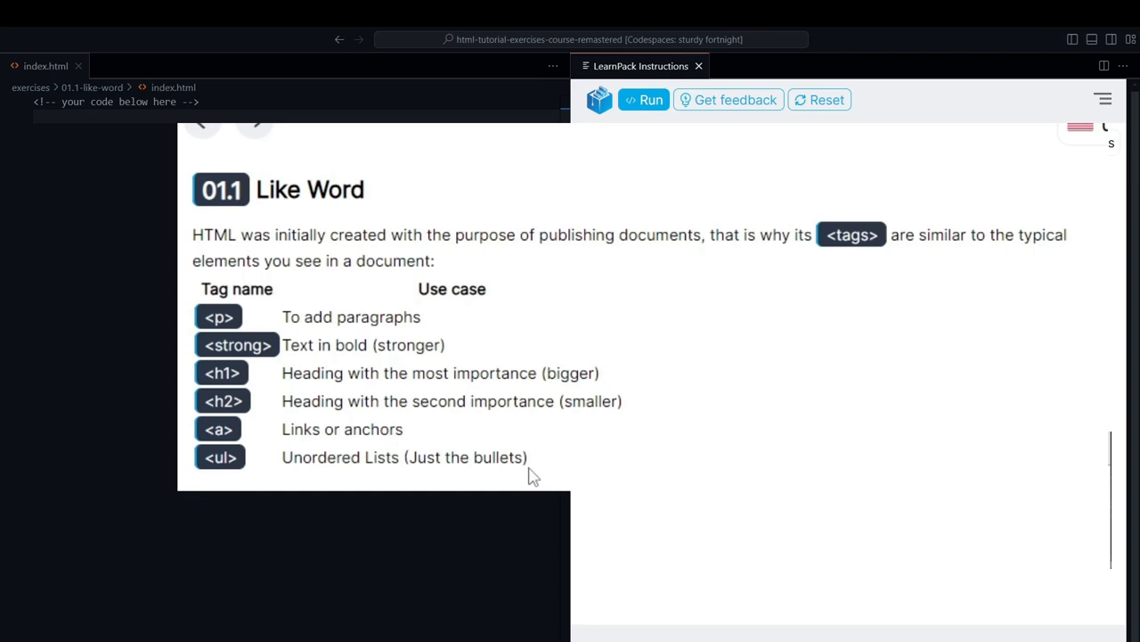
pyautogui.moveTo(223, 456)
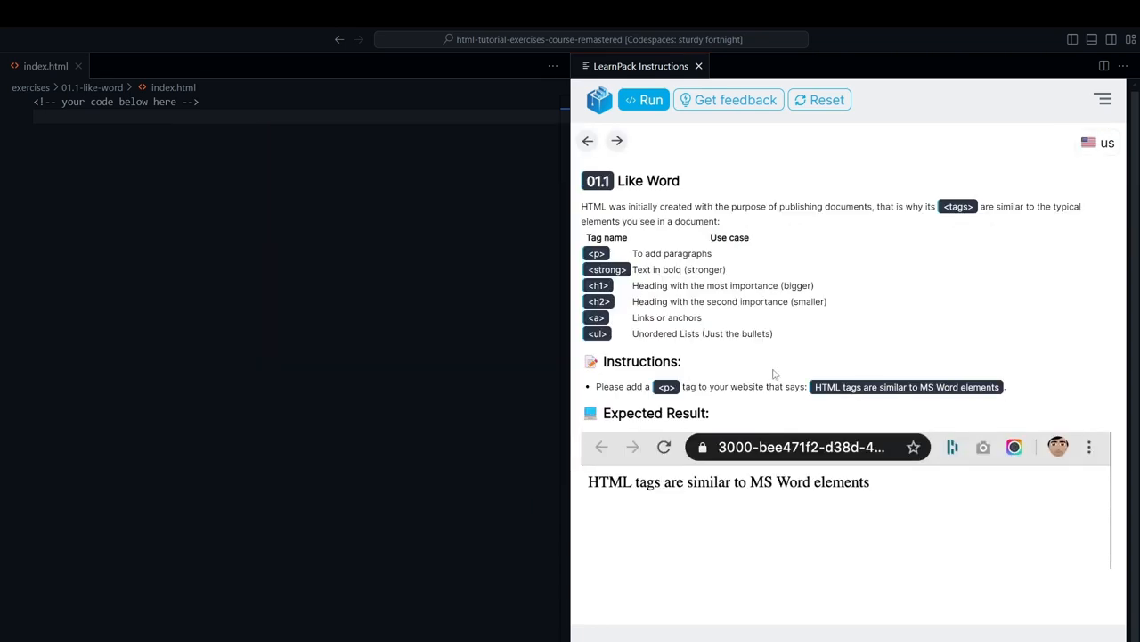
pyautogui.moveTo(839, 401)
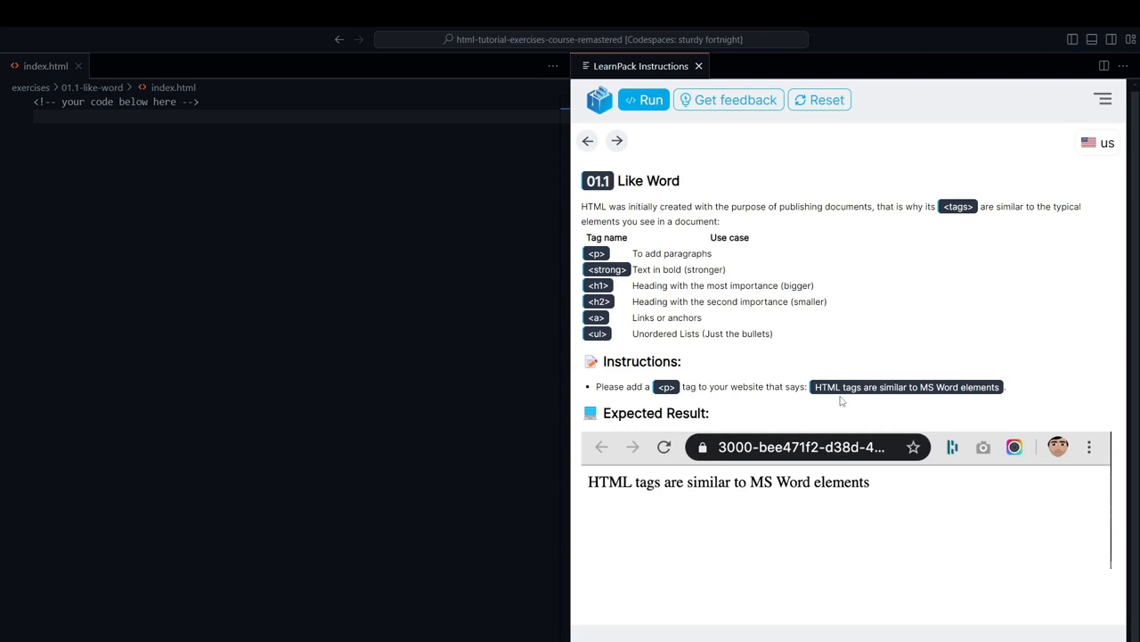
pyautogui.moveTo(364, 181)
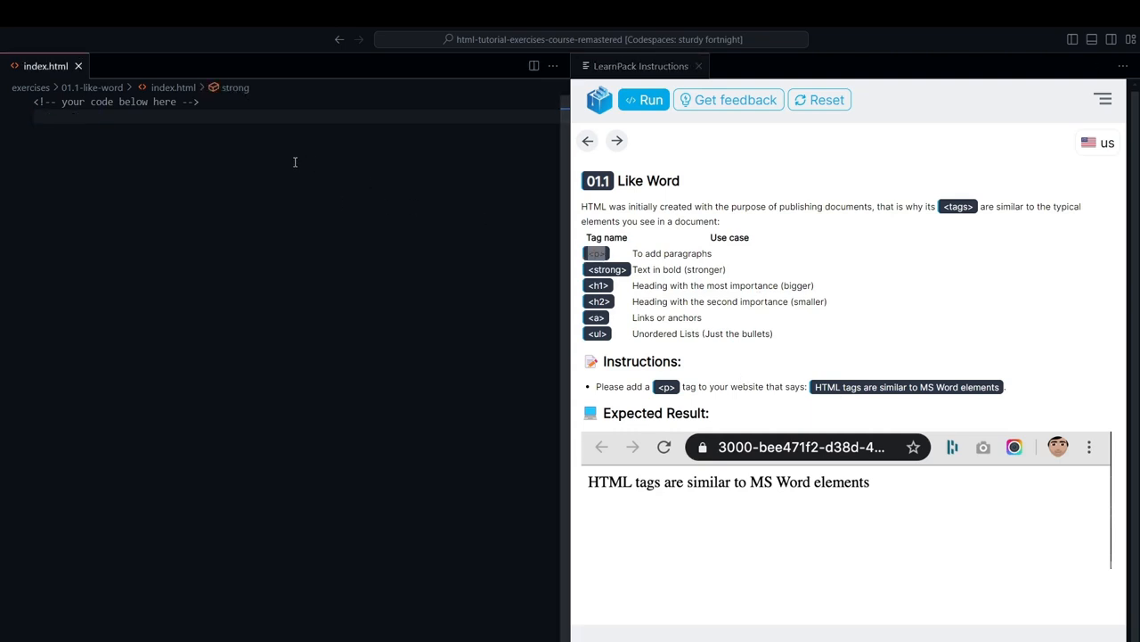
# Write <p></p> containing the text 'HTML tags are similar to MS Word elements'
pyautogui.write('<p></p>')
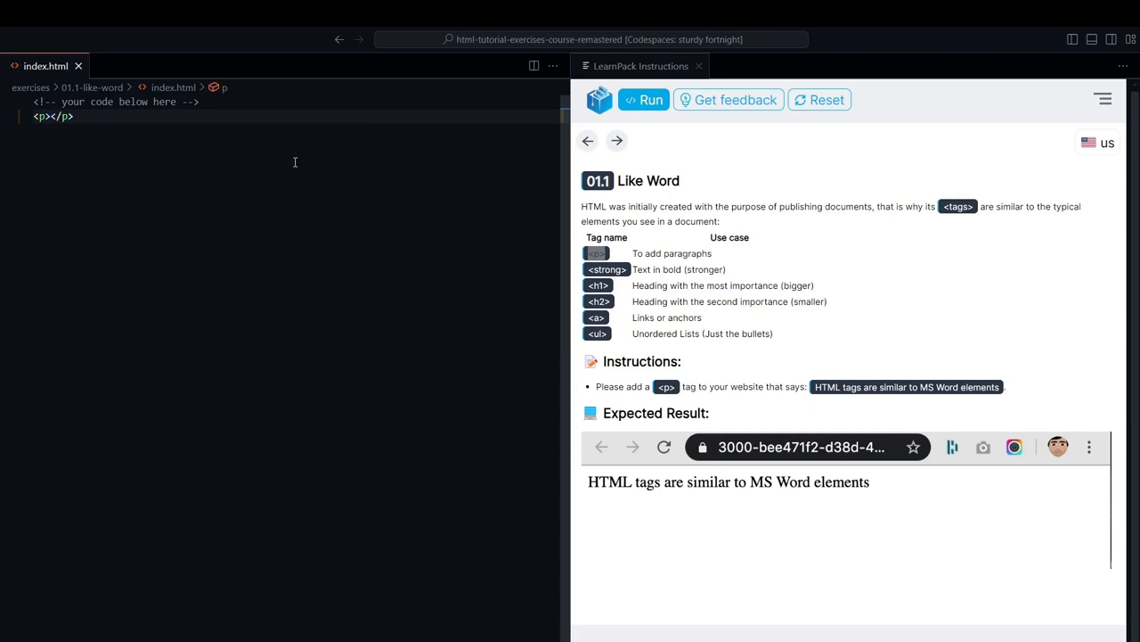
pyautogui.press('enter')
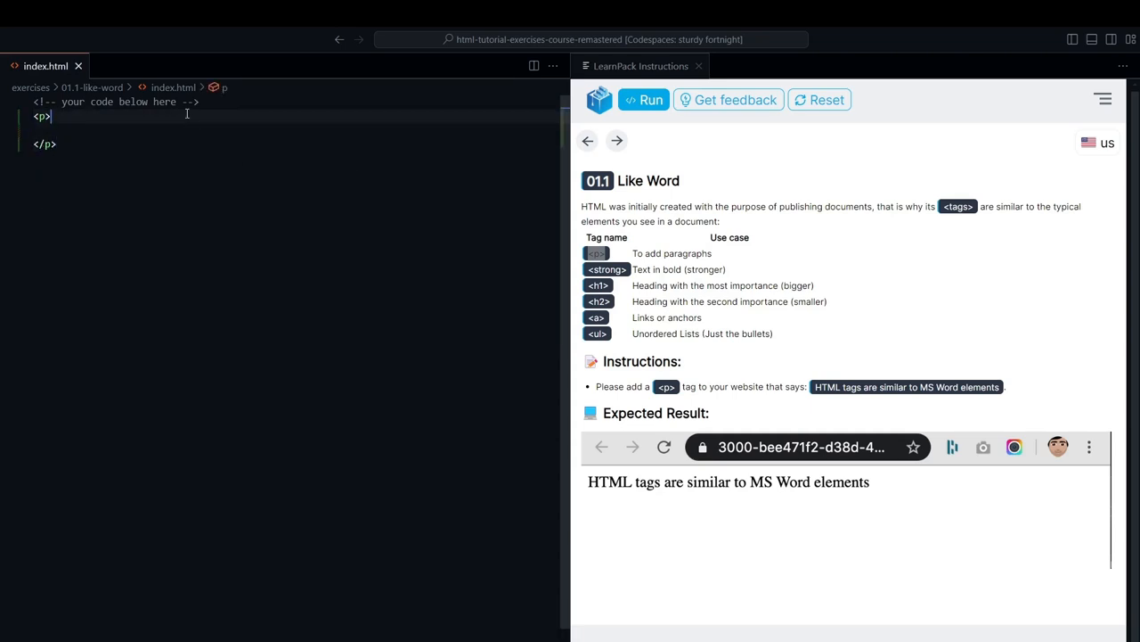
pyautogui.press('enter')
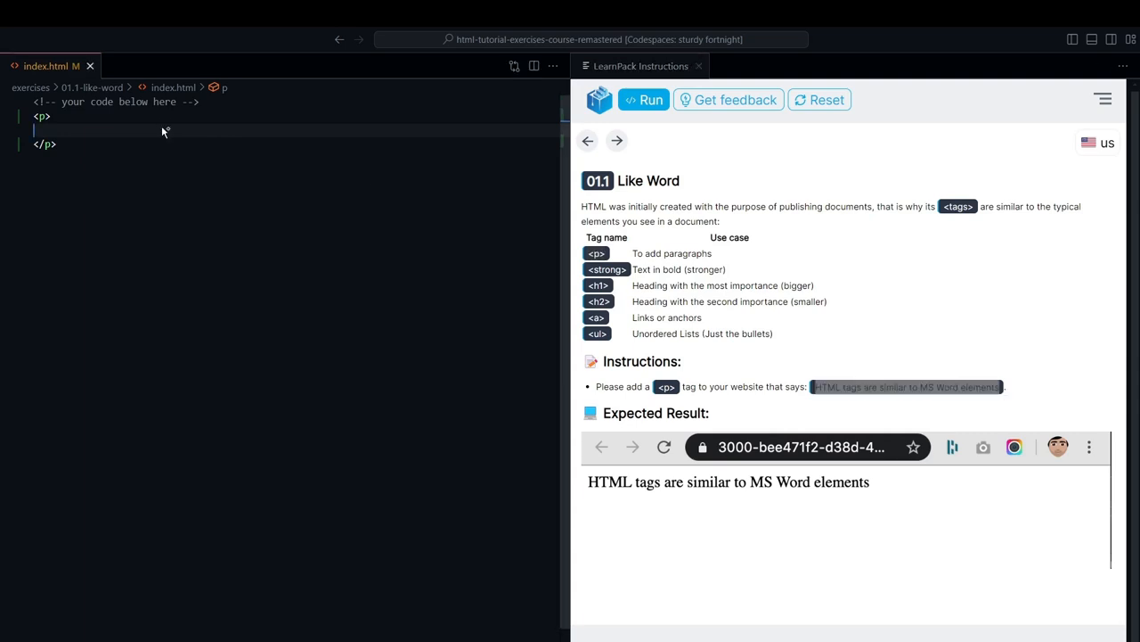
pyautogui.write('HTML tags are similar to MS Word elements</p>')
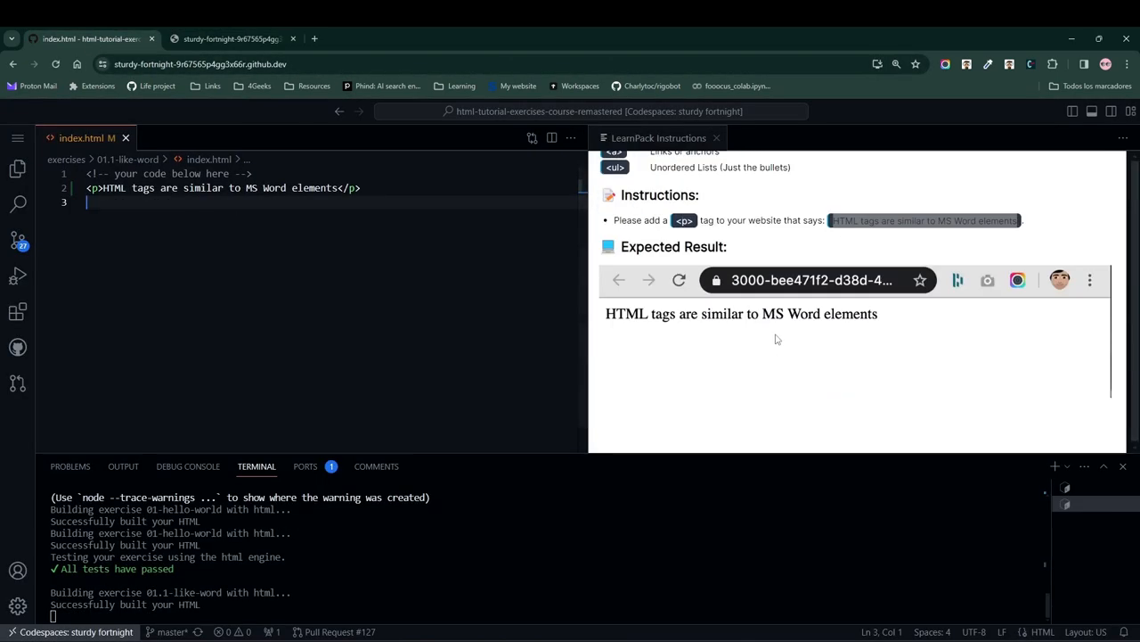
# Run Get feedback in LearnPack to test the paragraph exercise
pyautogui.scroll(3)
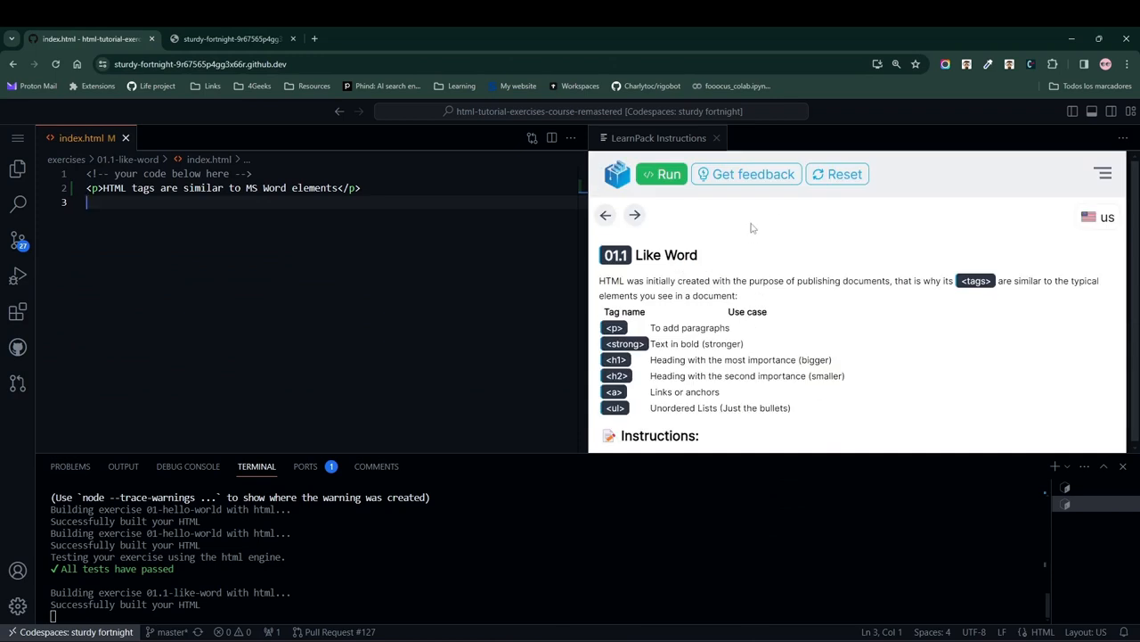
pyautogui.click(663, 175)
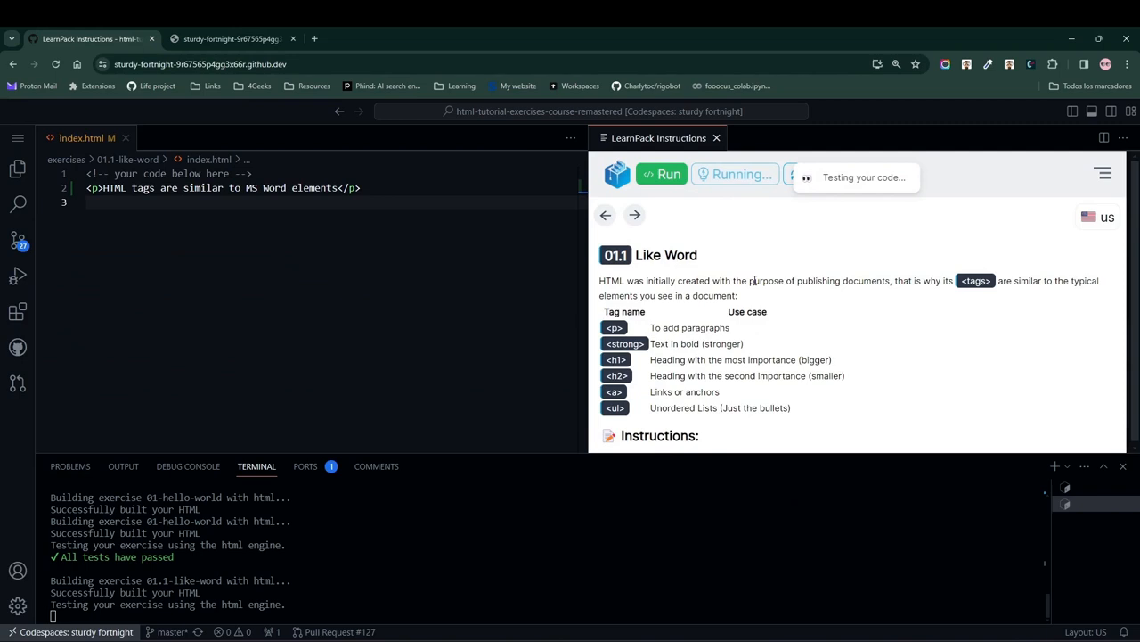